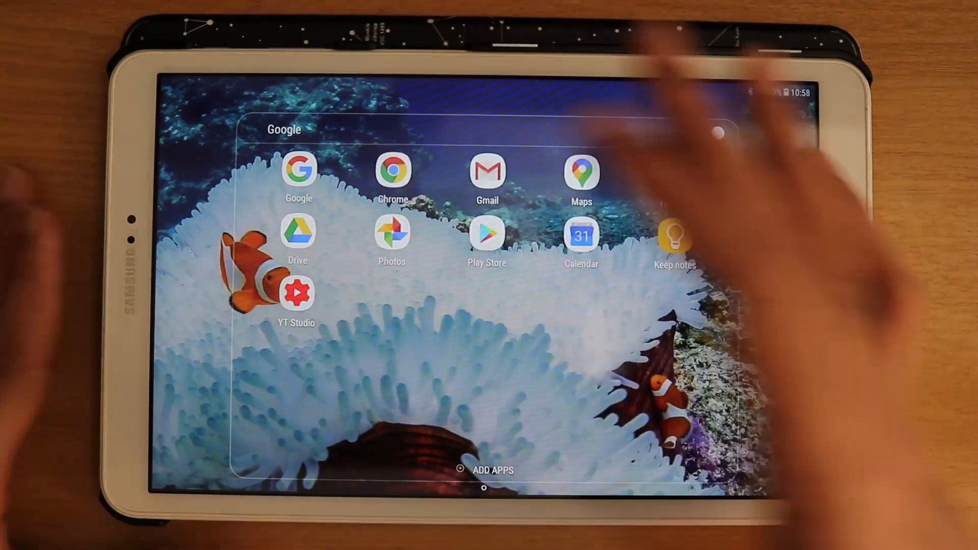
# Launch Chrome from the Google folder on the home screen
pyautogui.click(392, 171)
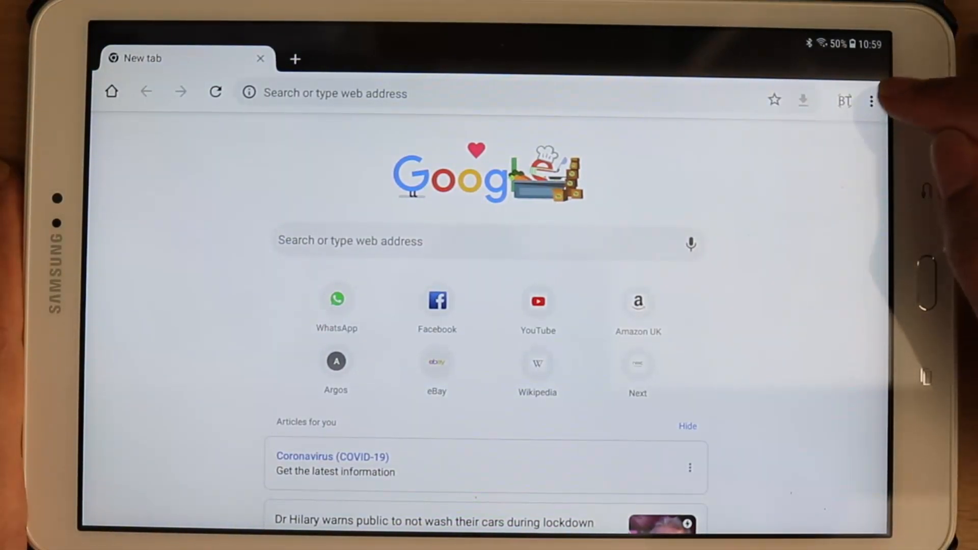
# Go to Chrome's Settings page via the three-dot menu
pyautogui.click(871, 100)
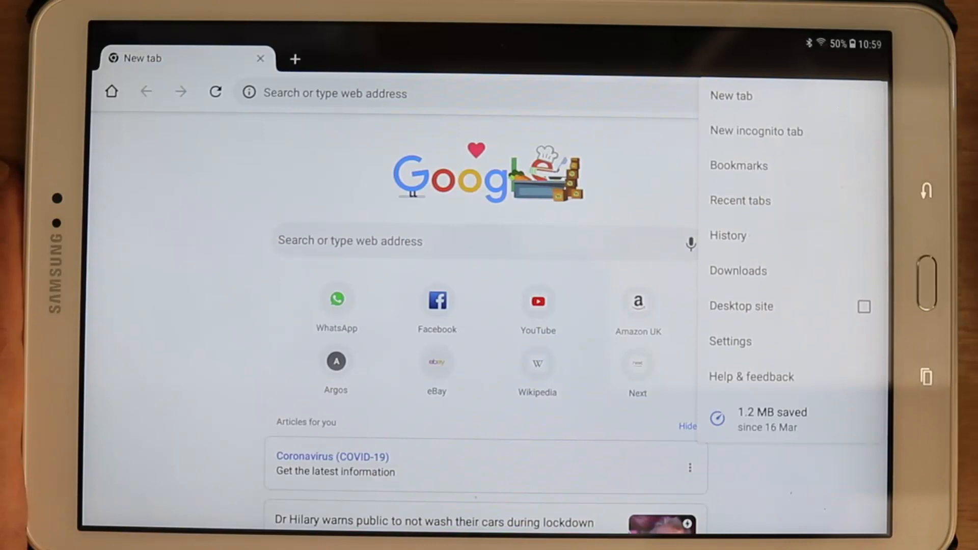
pyautogui.click(730, 341)
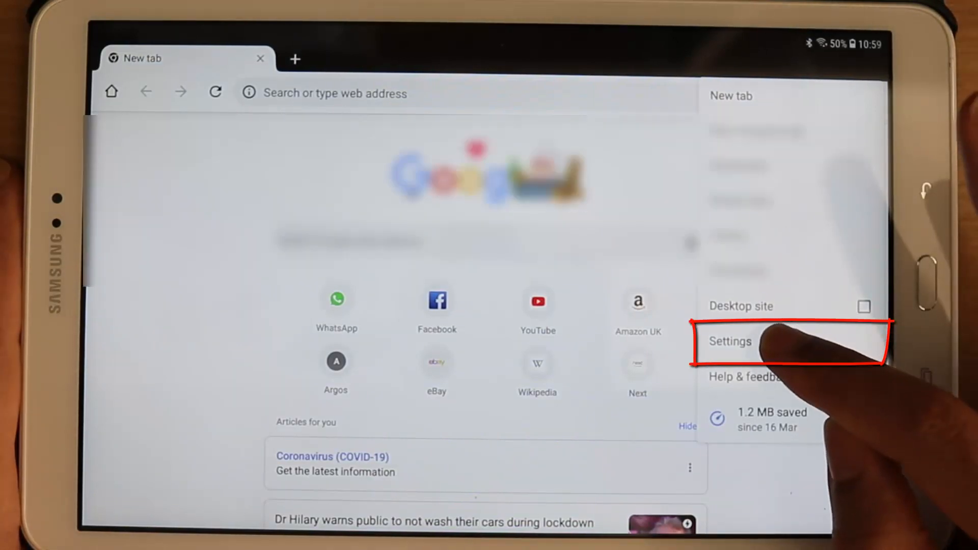
pyautogui.click(729, 341)
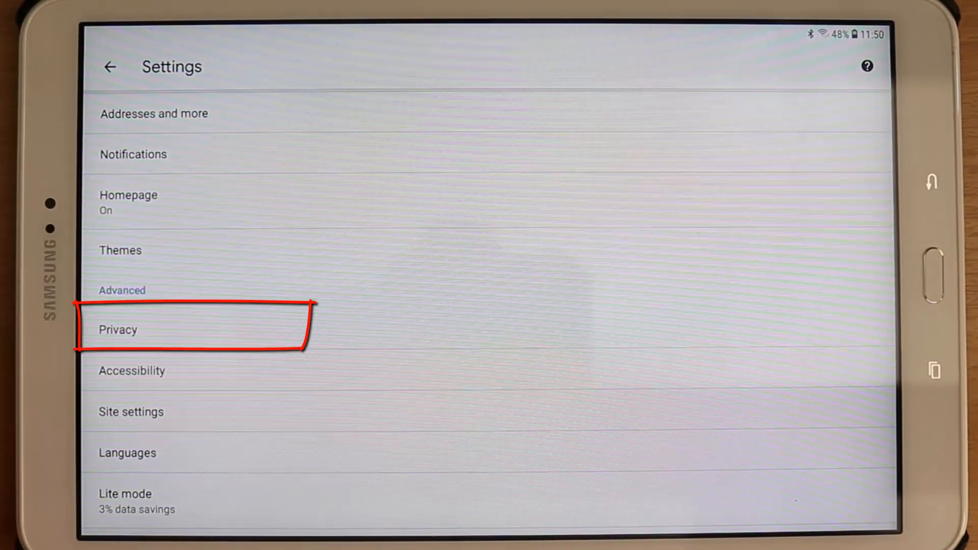
# Reach Clear browsing data under Privacy, Advanced tab, All time with history, cookies, cache and site settings ticked
pyautogui.click(117, 329)
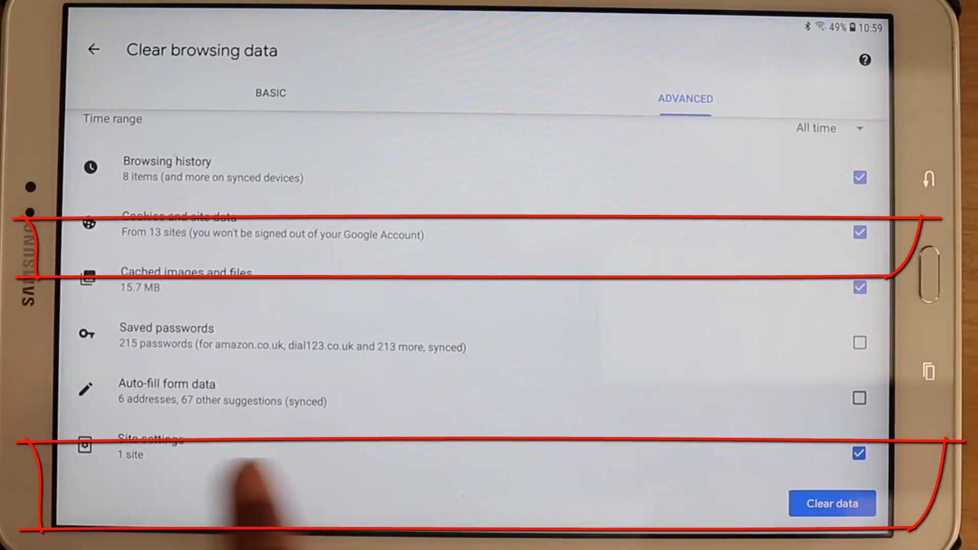
pyautogui.click(271, 92)
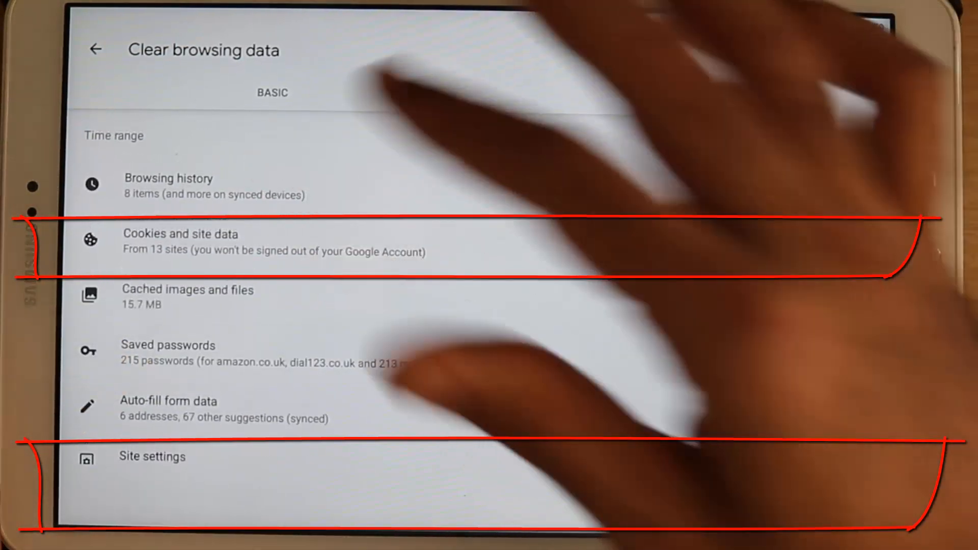
pyautogui.click(687, 93)
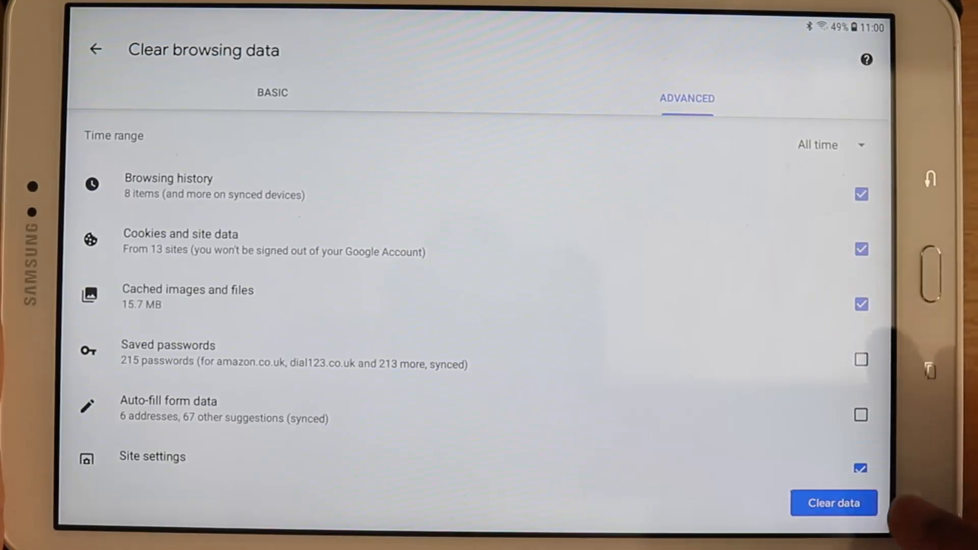
# Clear the ticked browsing data and return to the new tab page
pyautogui.click(834, 502)
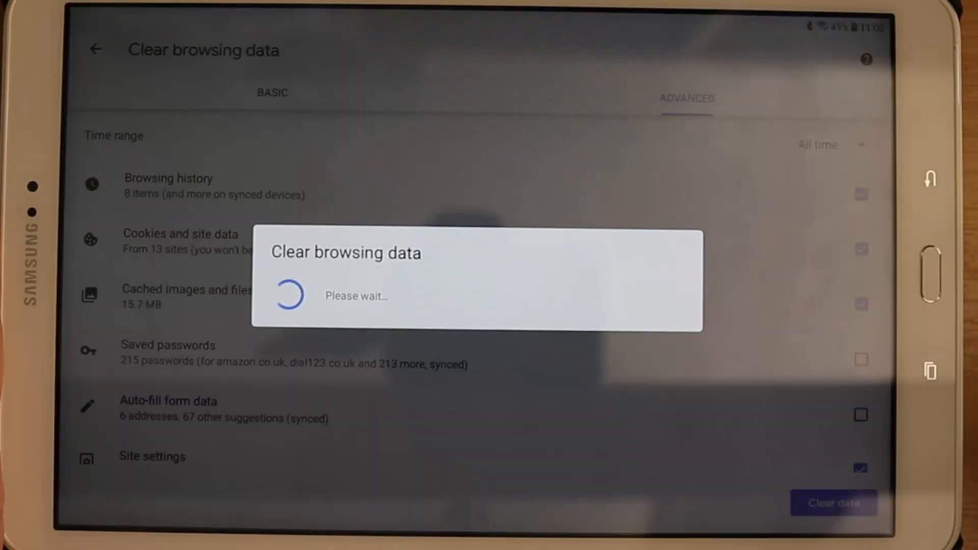
pyautogui.click(832, 502)
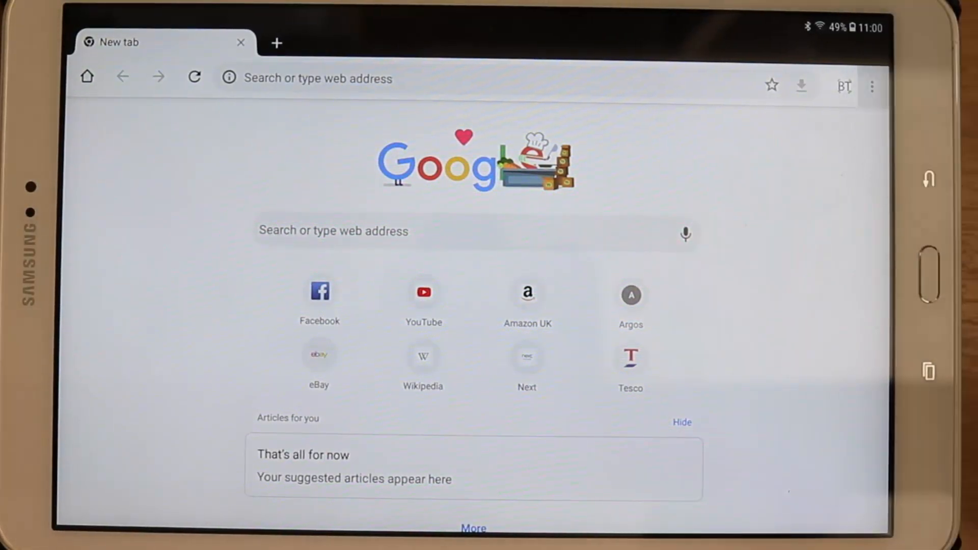
# Turn on Desktop site mode and get the address bar ready for input
pyautogui.click(871, 85)
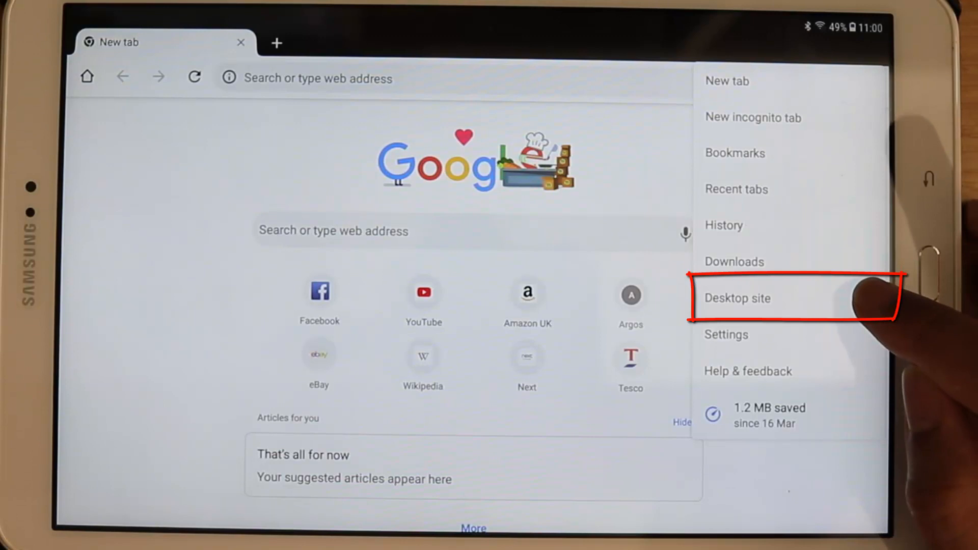
pyautogui.click(737, 299)
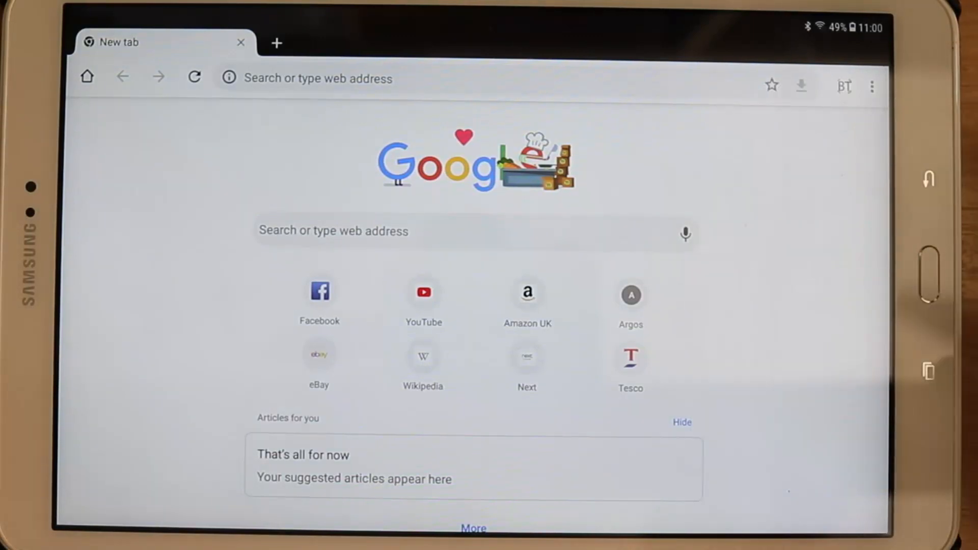
pyautogui.click(872, 86)
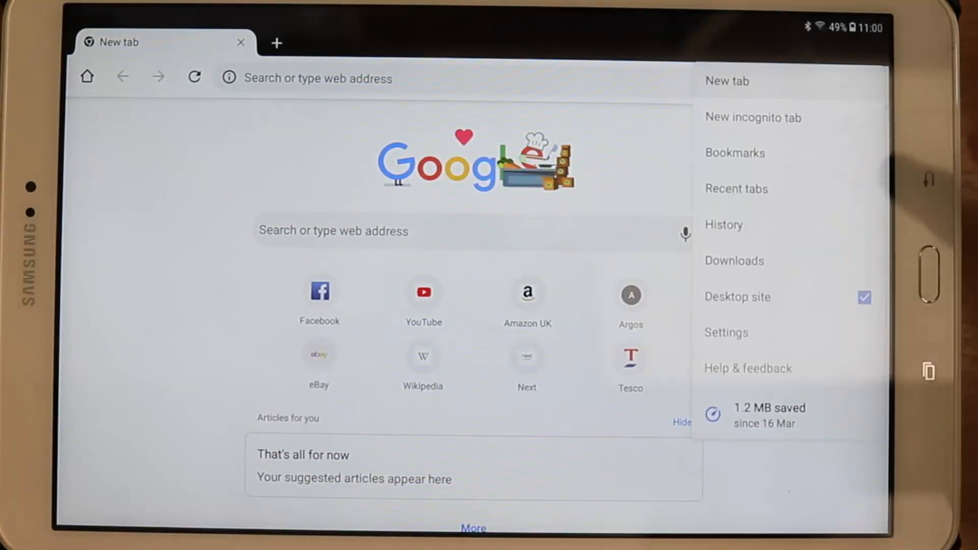
pyautogui.click(872, 86)
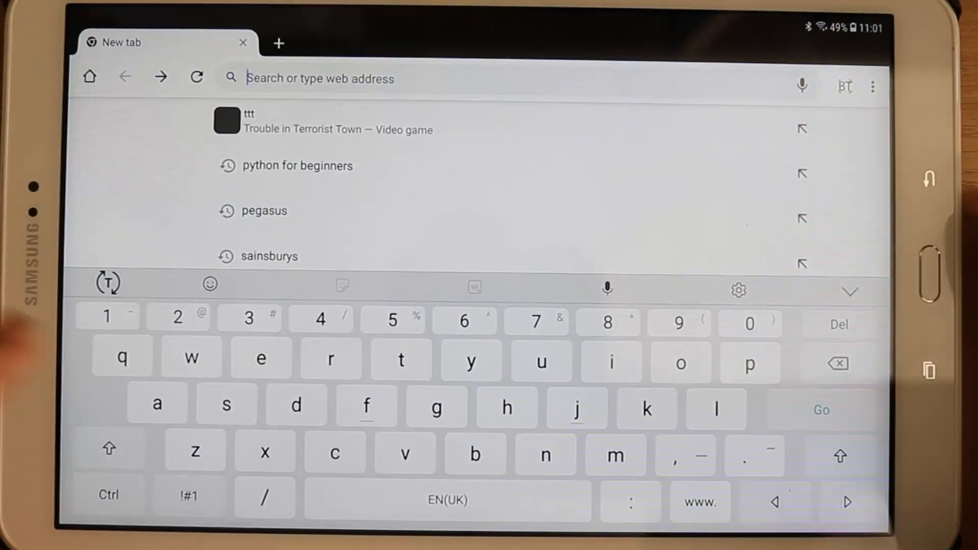
# Load whatsapp.com from the address bar suggestion in desktop layout
pyautogui.write('wha')
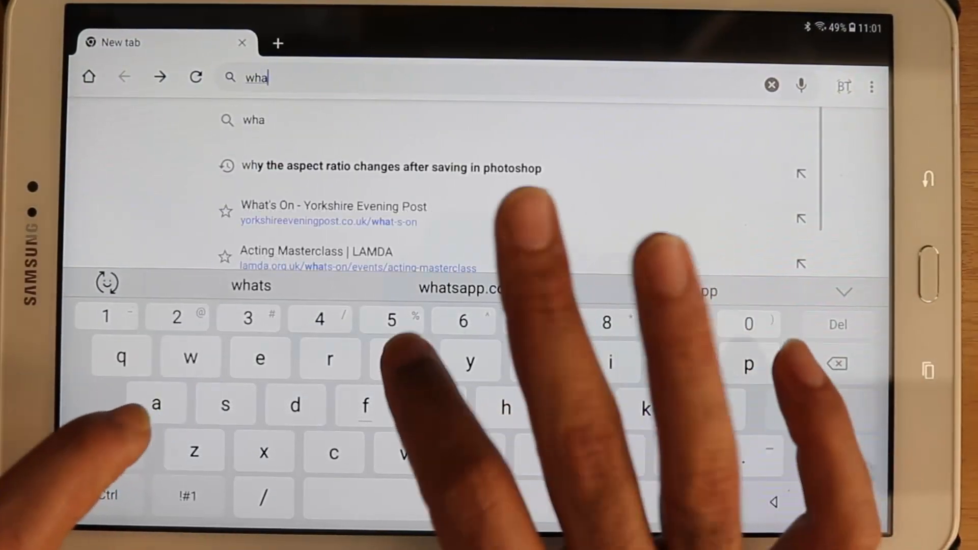
pyautogui.write('sapp')
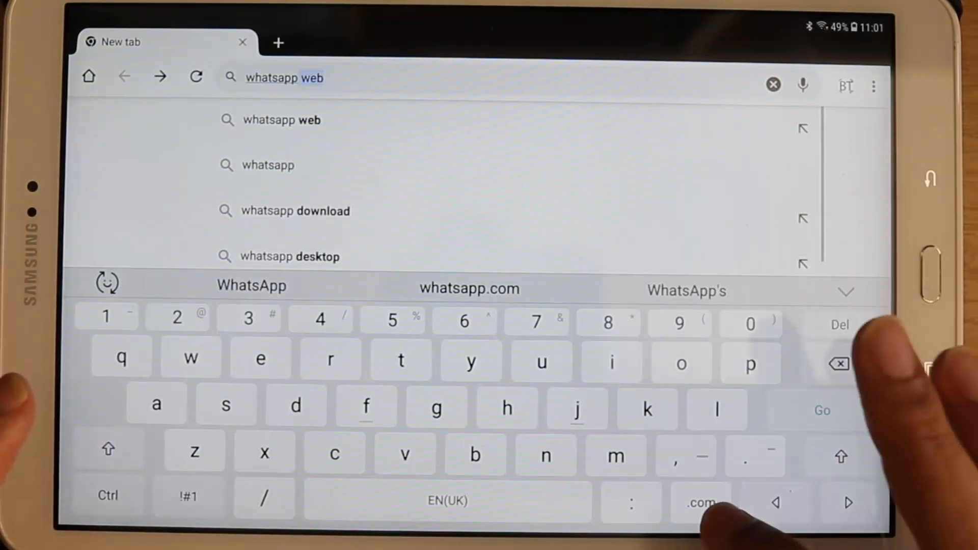
pyautogui.click(469, 289)
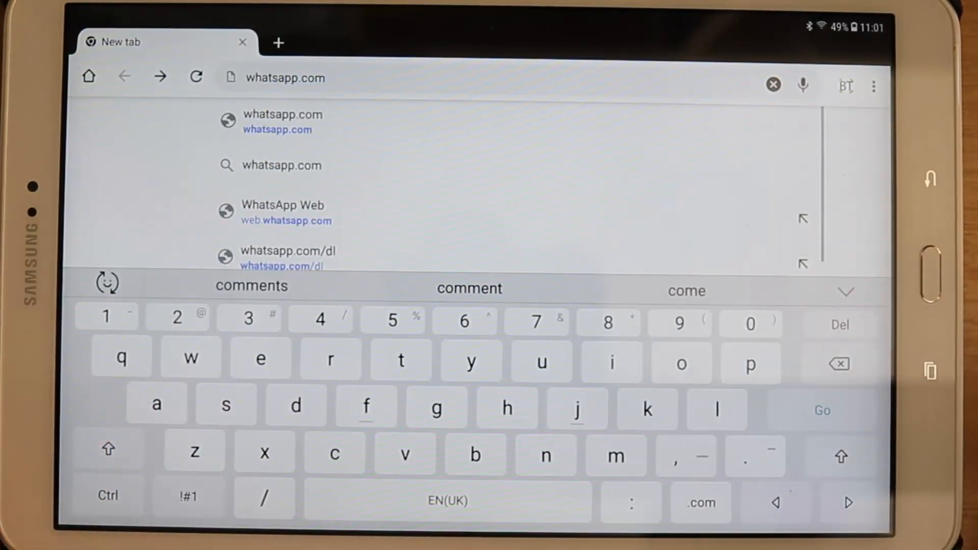
pyautogui.click(282, 114)
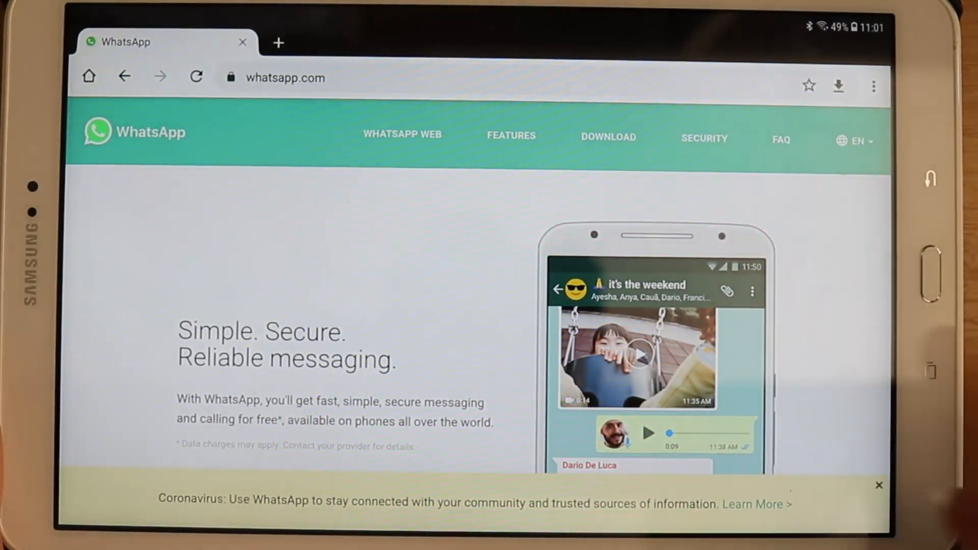
# Dismiss the coronavirus banner and go to the WhatsApp Web page with its QR code
pyautogui.click(879, 485)
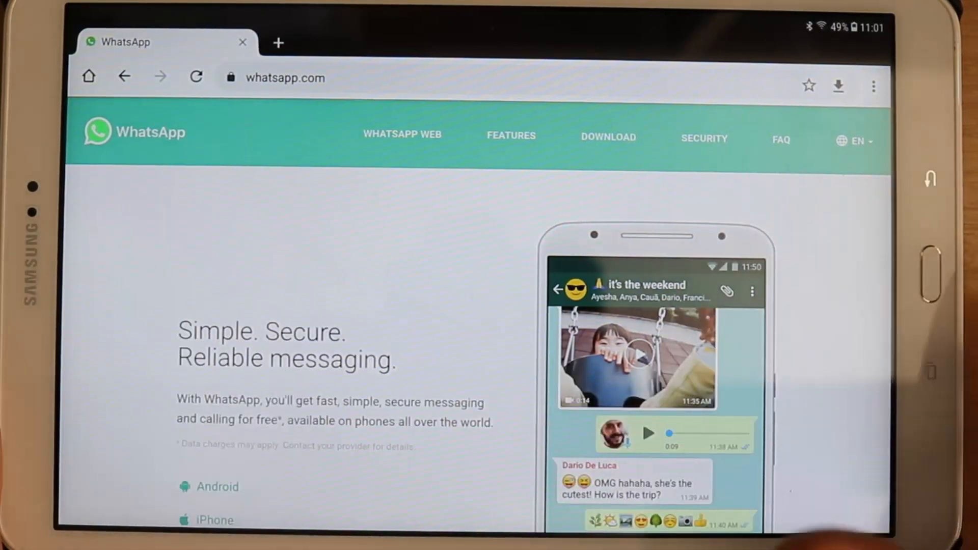
pyautogui.click(403, 135)
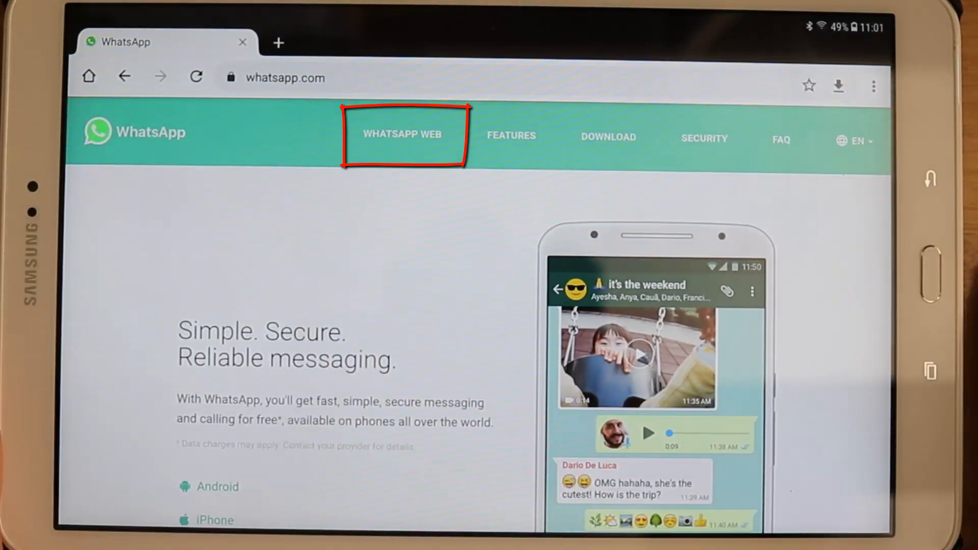
pyautogui.click(401, 134)
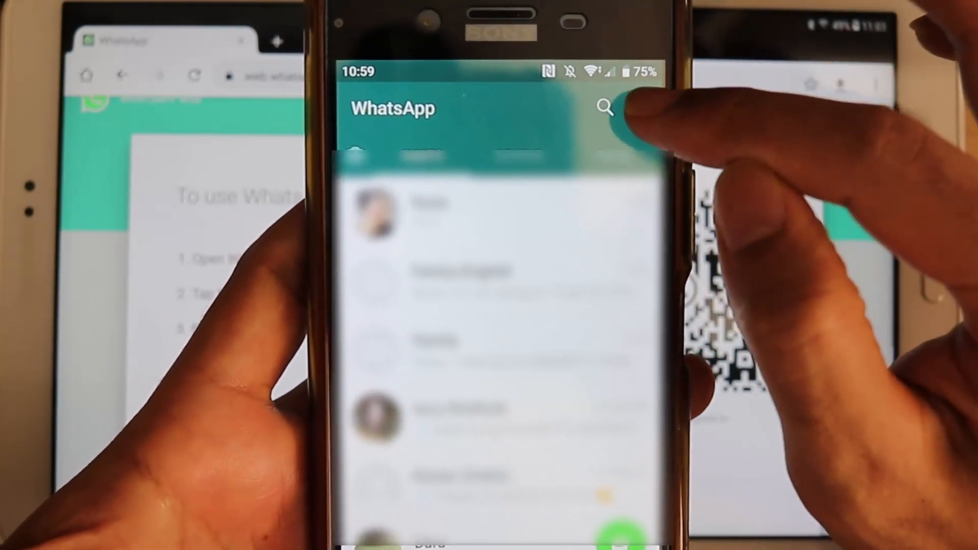
# On the phone, reach WhatsApp Web linked devices and start the QR scanner
pyautogui.click(643, 106)
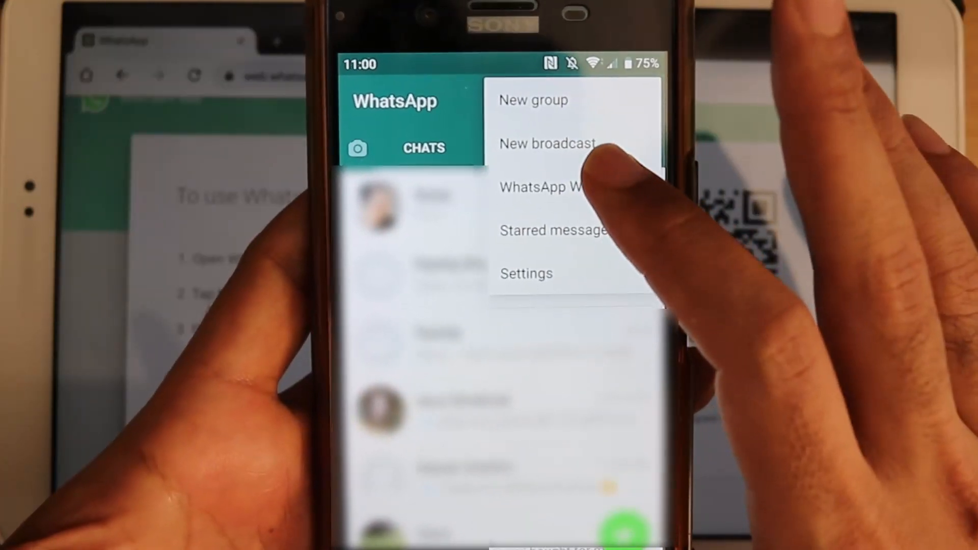
pyautogui.click(540, 187)
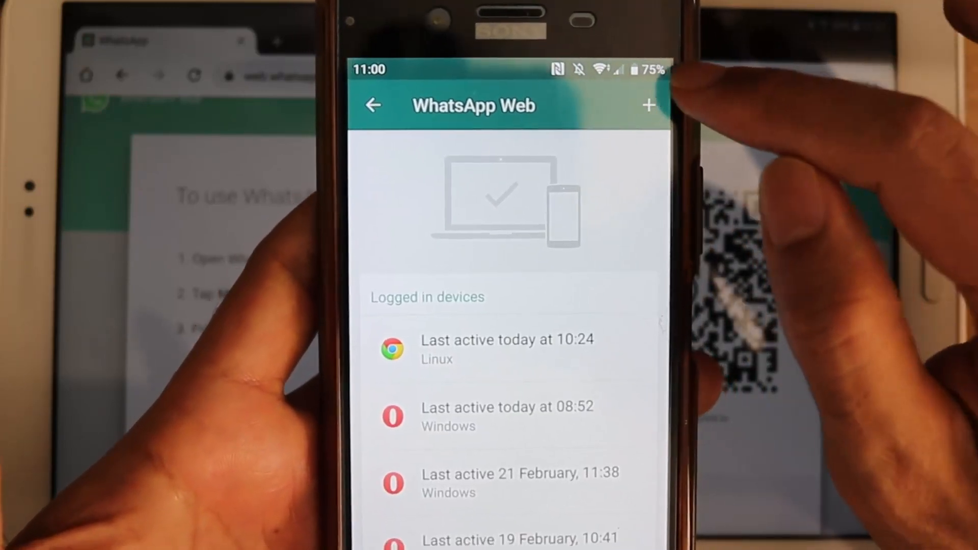
pyautogui.click(649, 105)
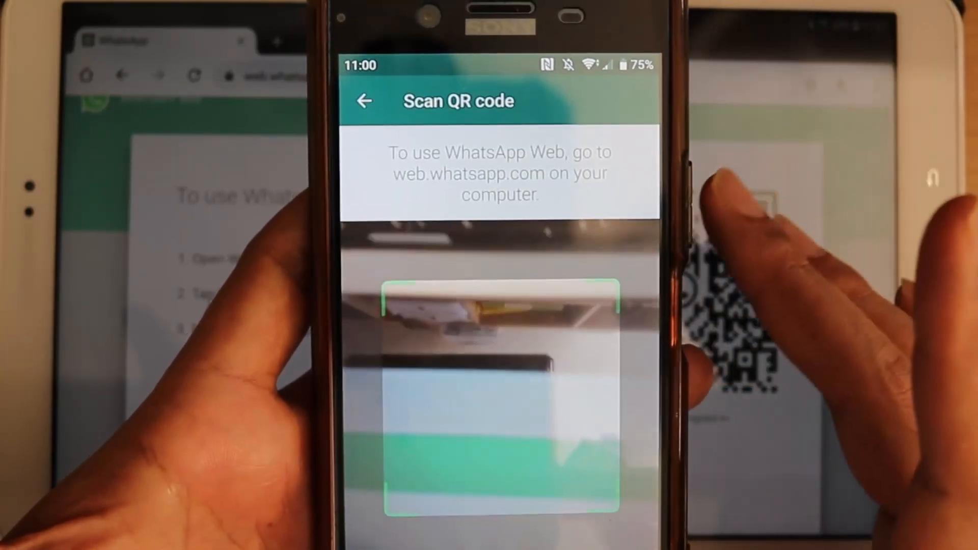